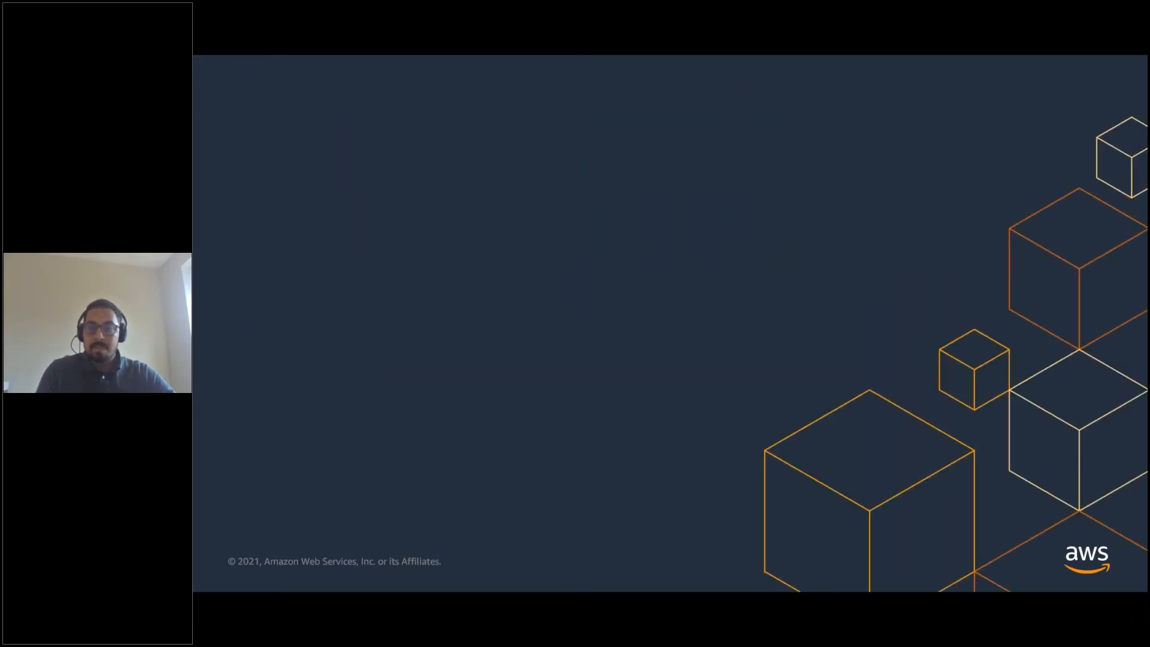
# - Move from the AWS REDCap blog post to the vanderbilt-redcap GitHub repository
pyautogui.press('right')
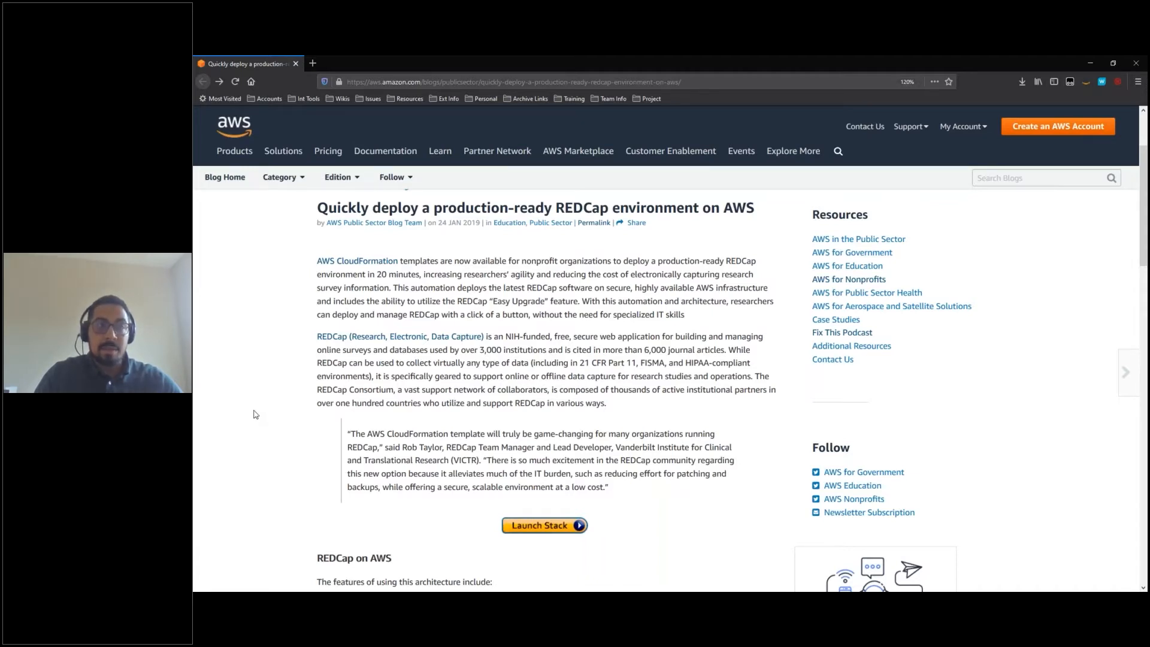
pyautogui.moveTo(257, 412)
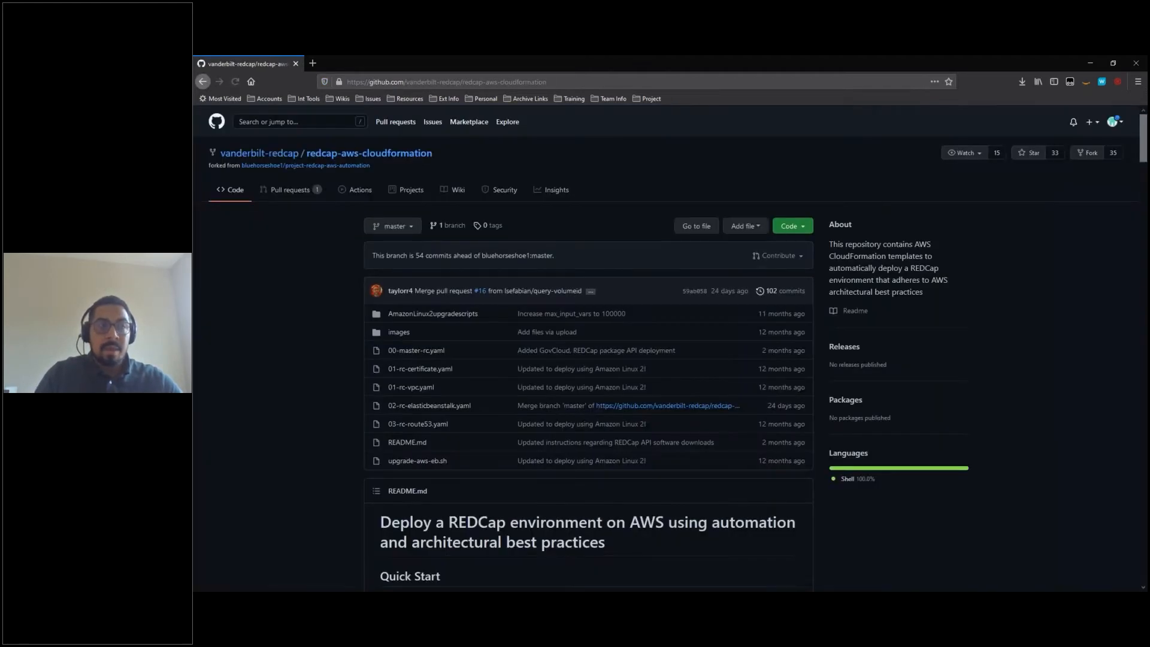
pyautogui.moveTo(529, 486)
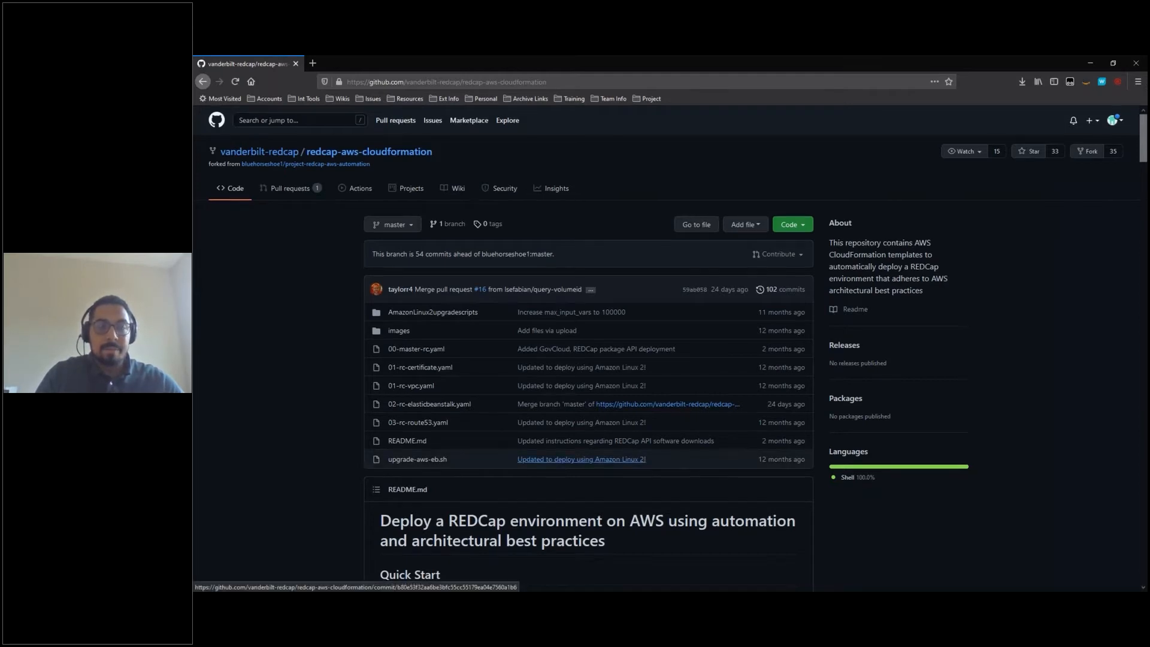
# - Launch the REDCap stack from the README's Quick Start section
pyautogui.scroll(-3)
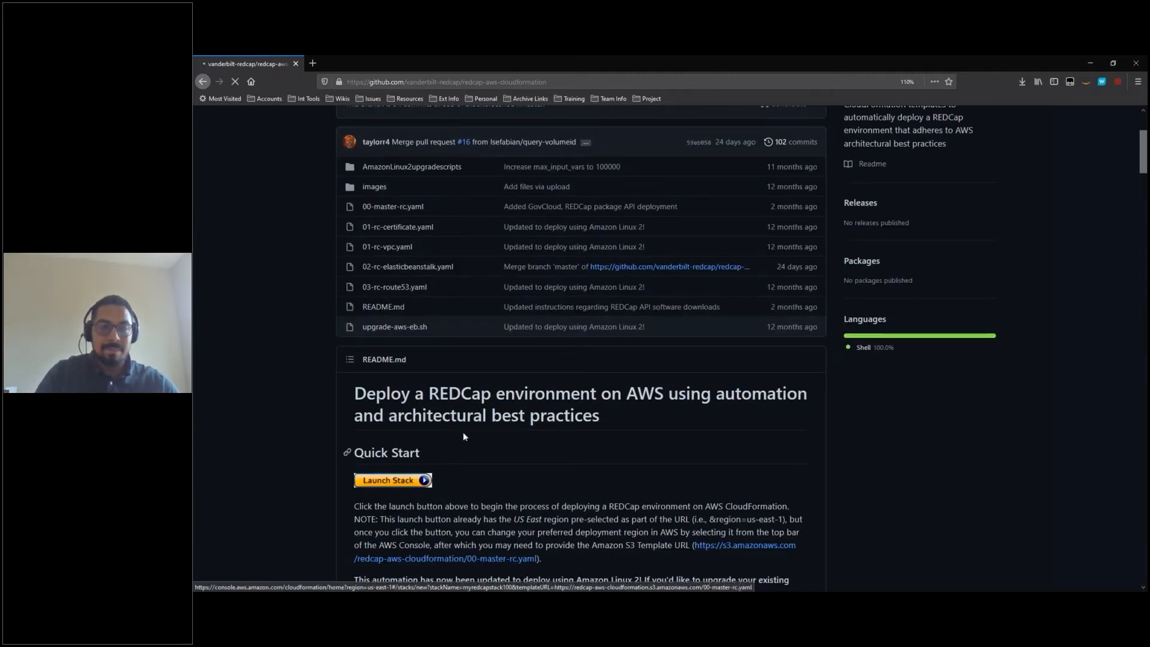
pyautogui.click(392, 479)
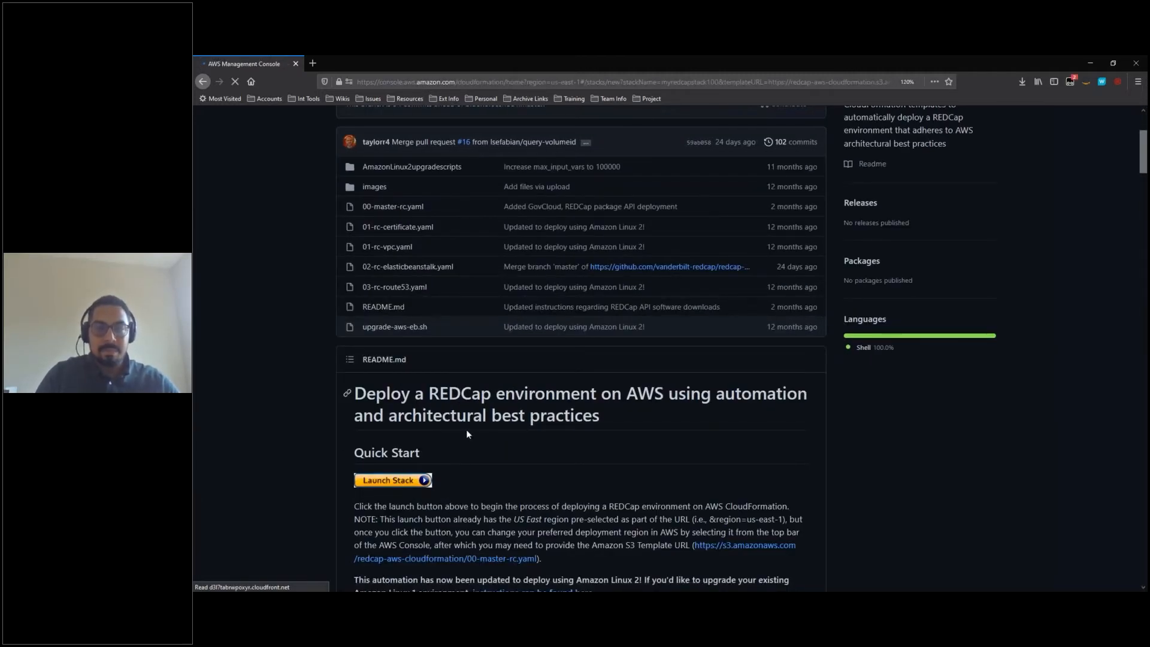
# - Keep the prefilled 00-master-rc.yaml S3 template and continue to stack details
pyautogui.click(392, 480)
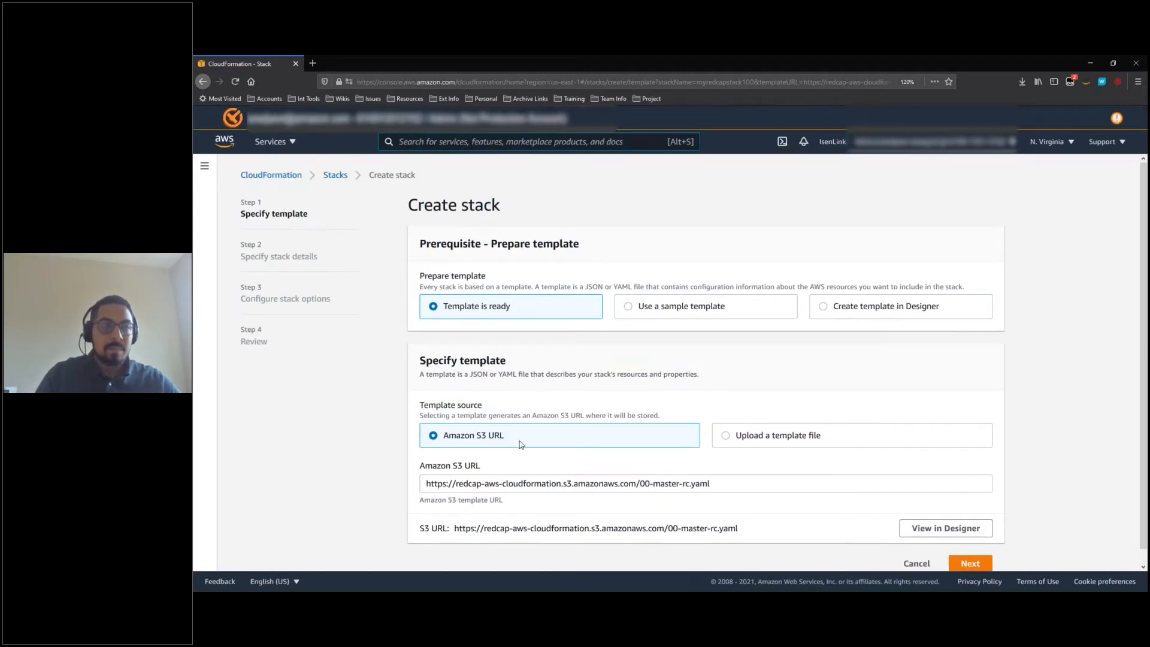
pyautogui.moveTo(719, 429)
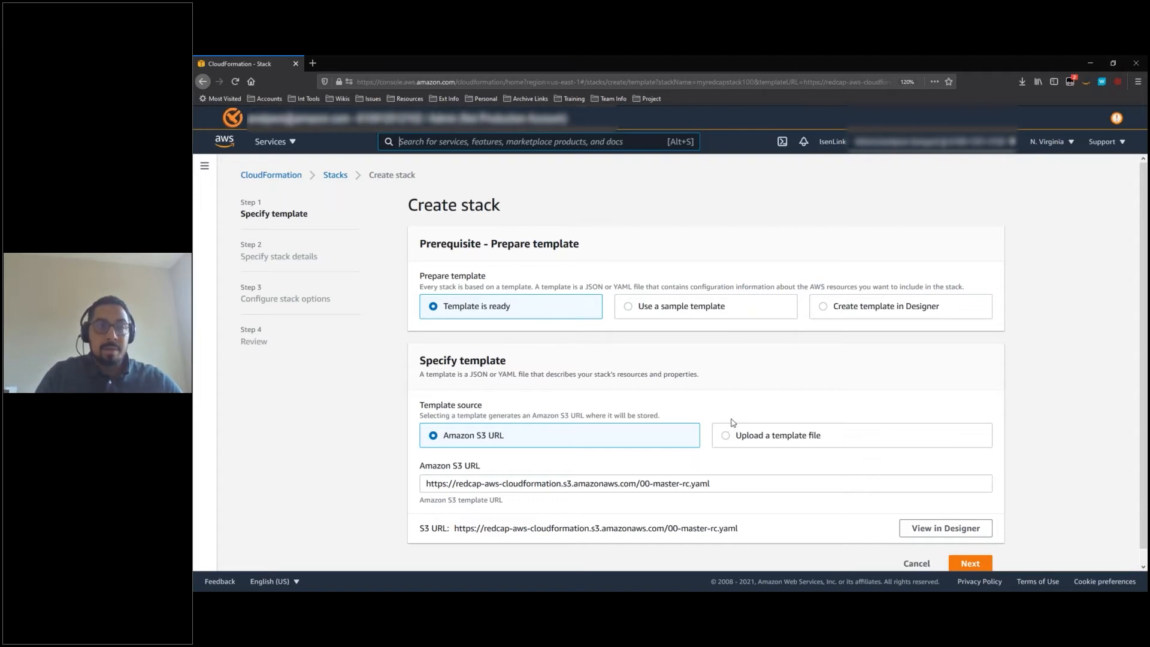
pyautogui.moveTo(781, 426)
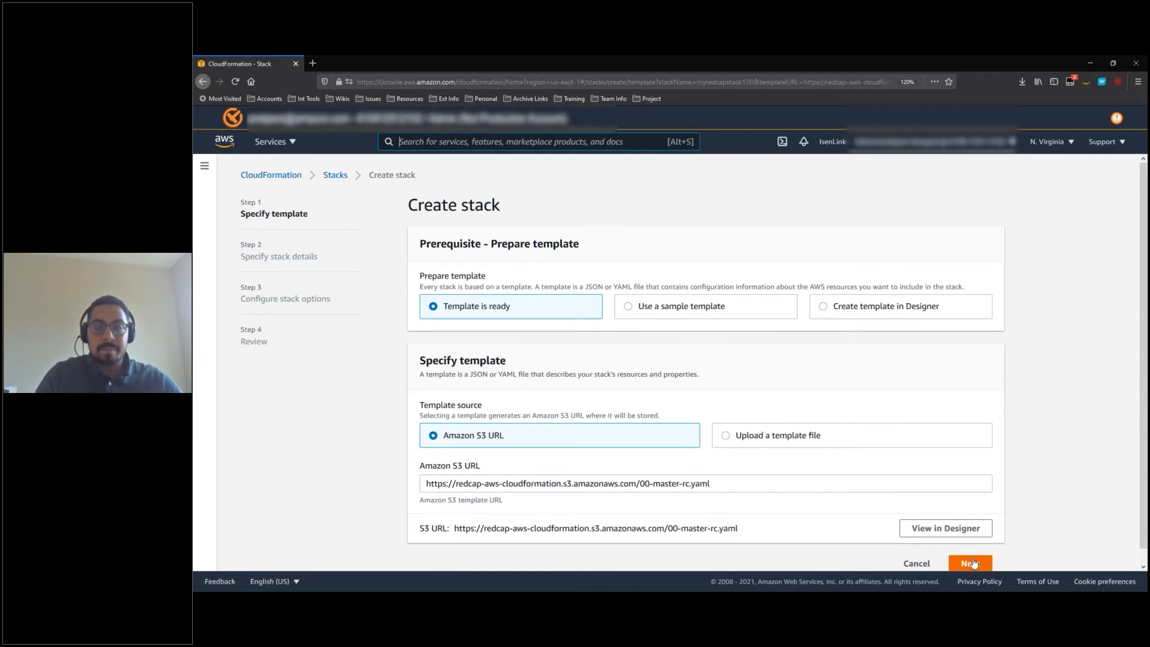
pyautogui.click(970, 563)
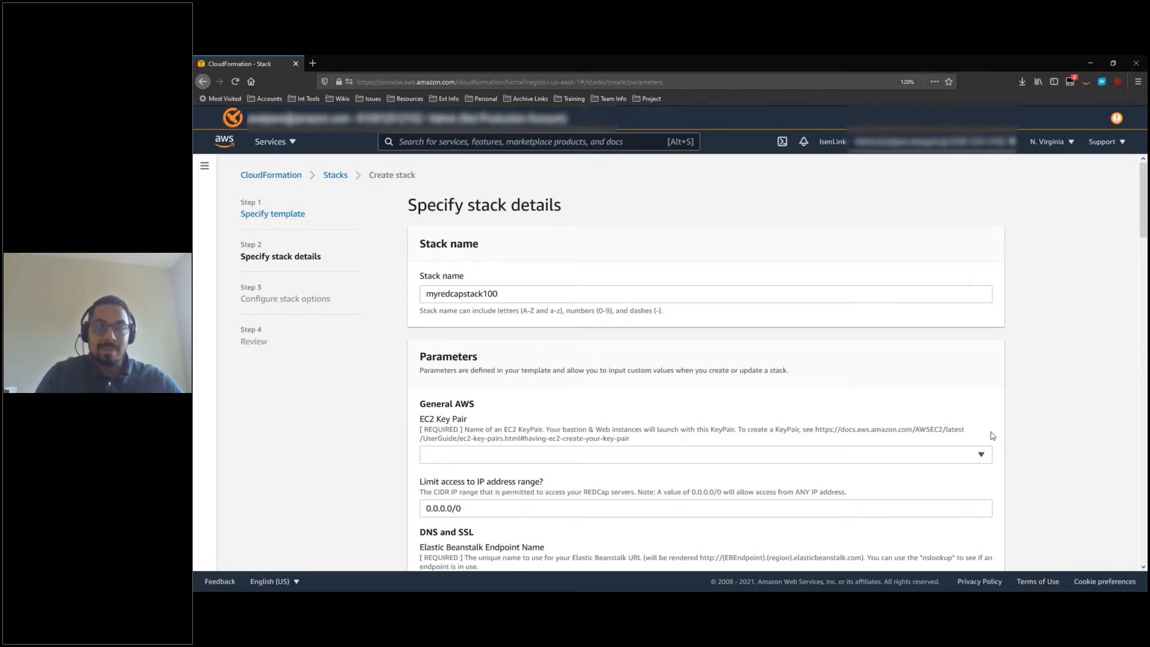
# - Choose the Dev EC2 key pair and enter an Elastic Beanstalk endpoint name
pyautogui.click(704, 454)
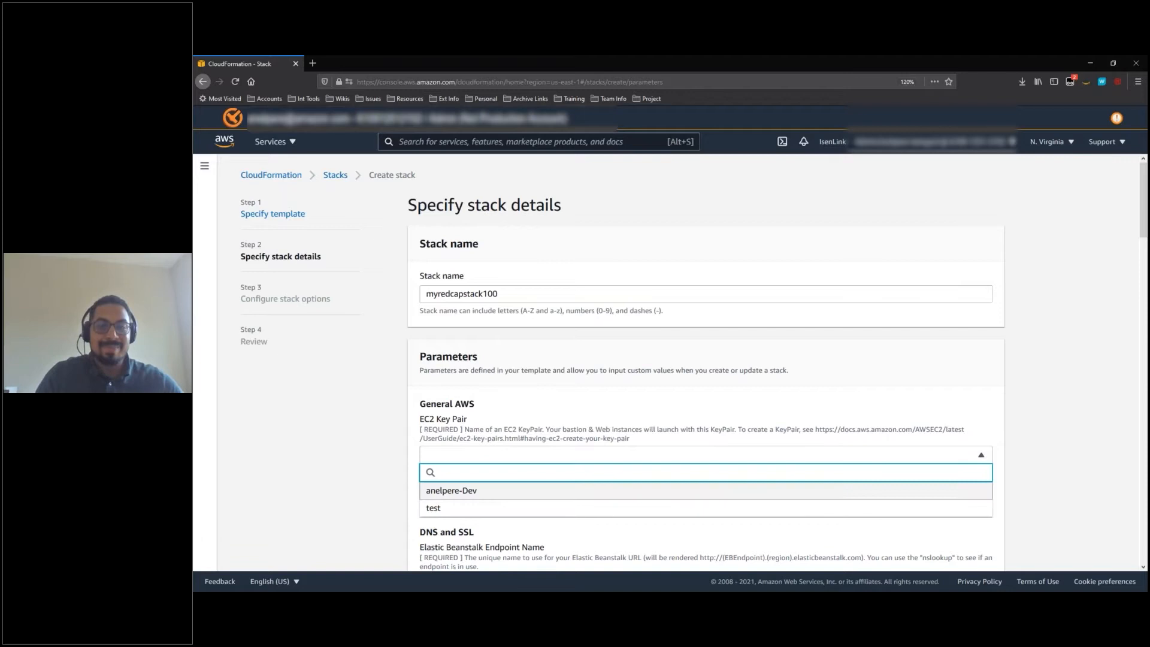
pyautogui.click(451, 491)
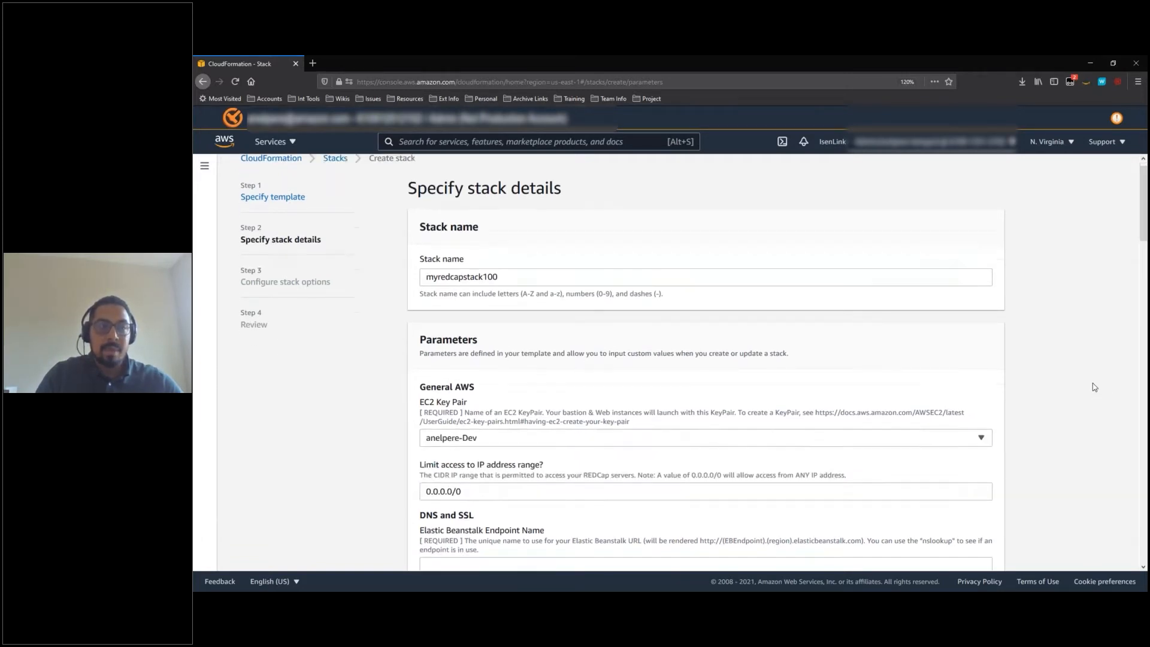
pyautogui.scroll(-3)
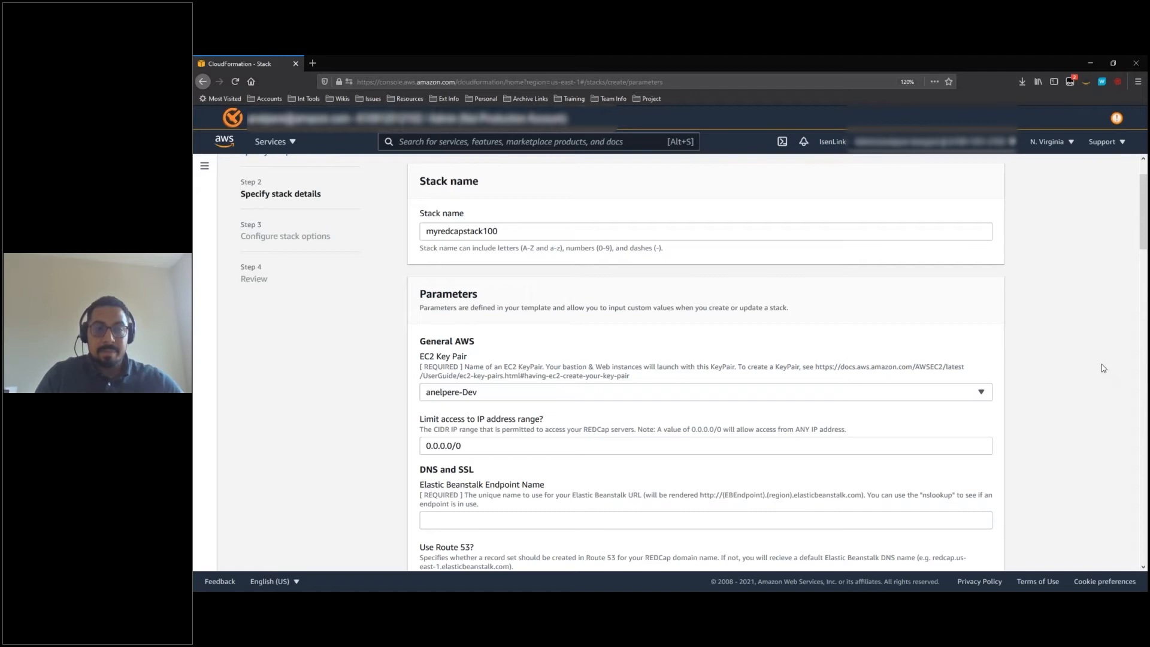
pyautogui.scroll(-3)
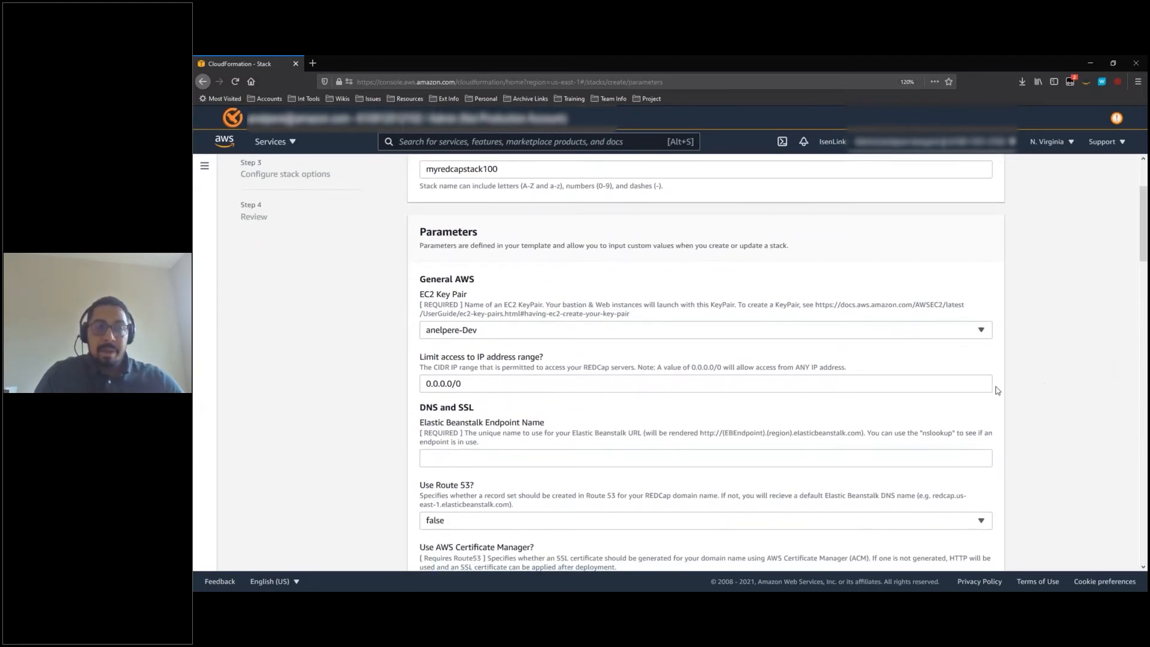
pyautogui.write('anelpere-')
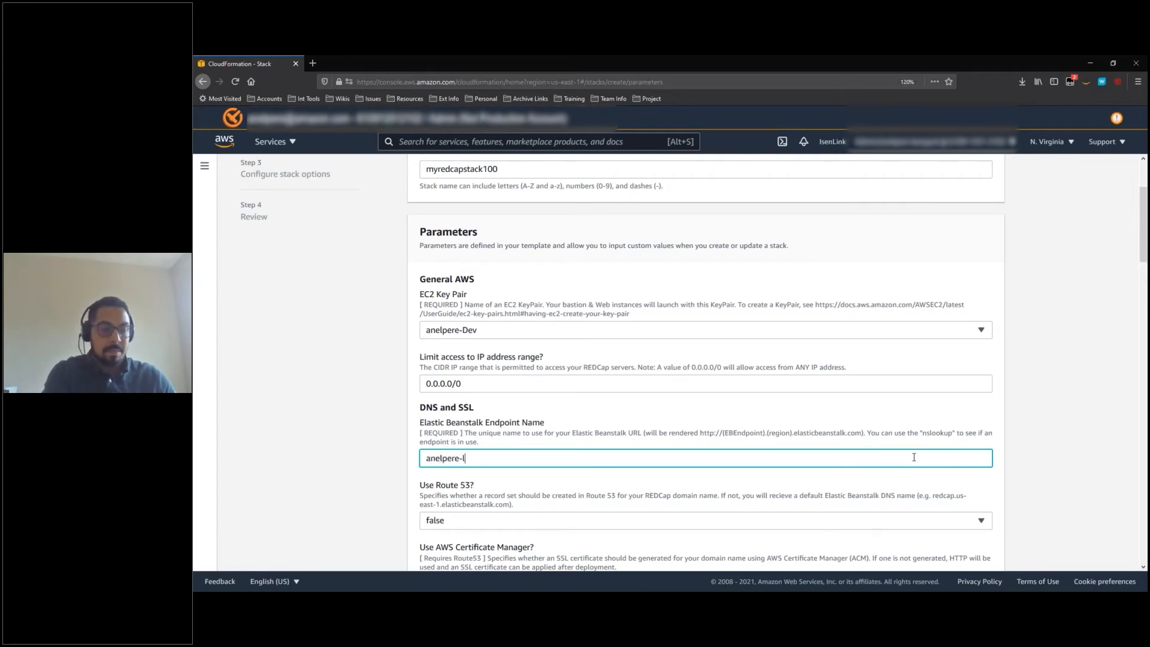
pyautogui.write('ab')
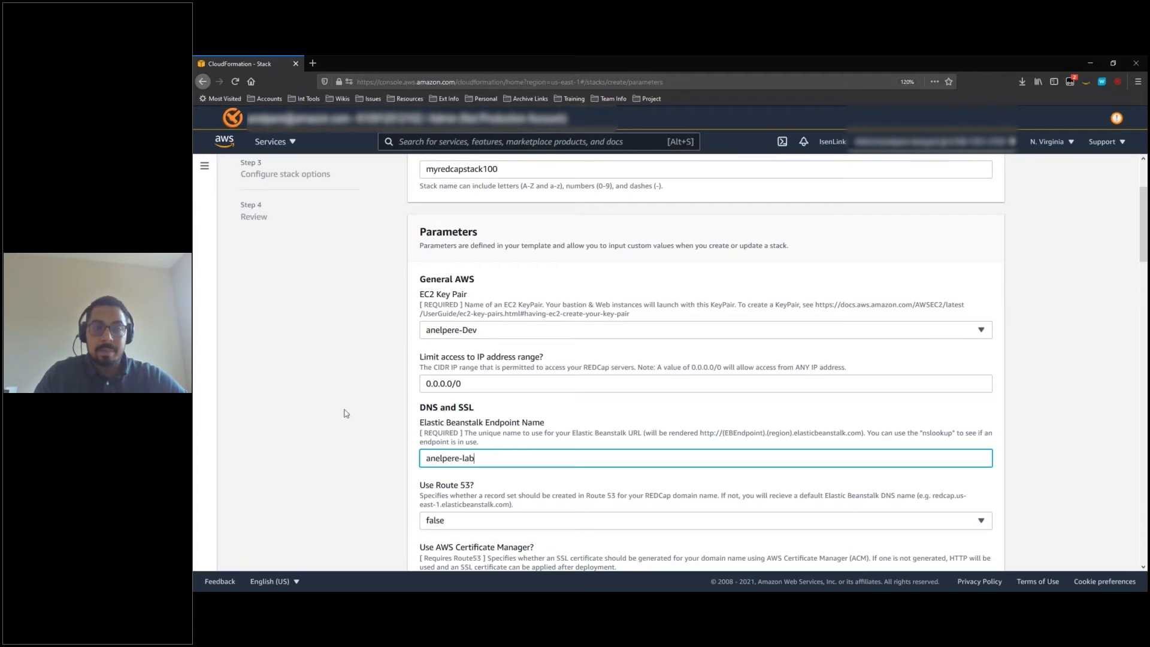
pyautogui.scroll(-3)
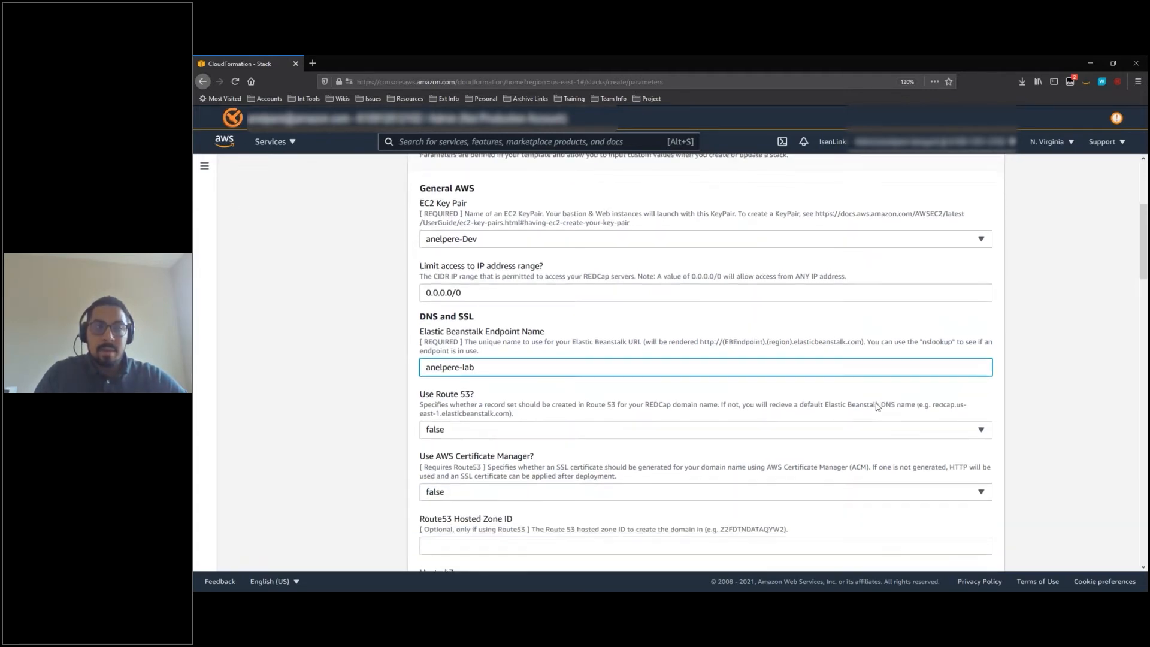
# - Scroll past the SES credentials and DB master password to the Web Tier settings
pyautogui.scroll(-3)
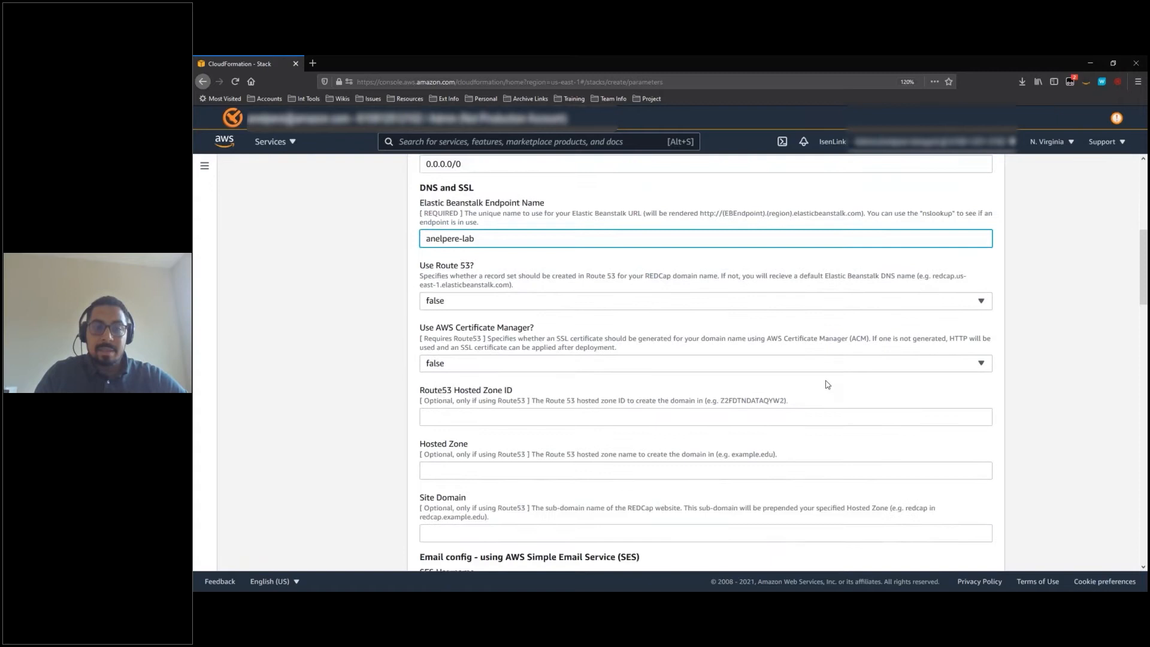
pyautogui.scroll(-3)
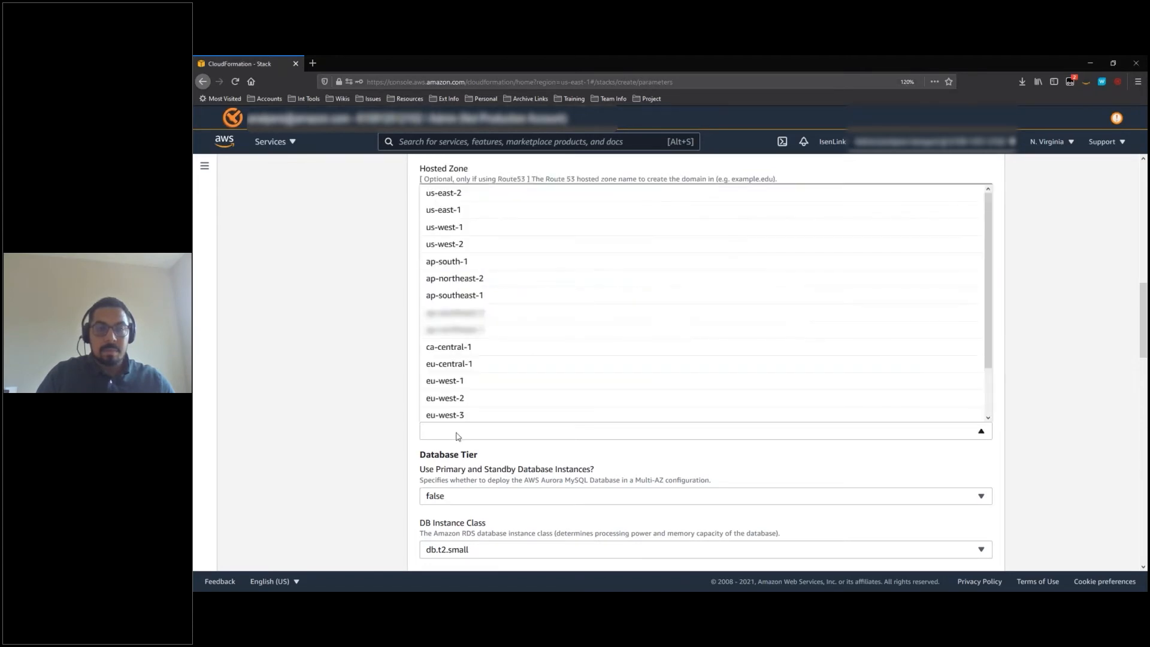
pyautogui.moveTo(464, 210)
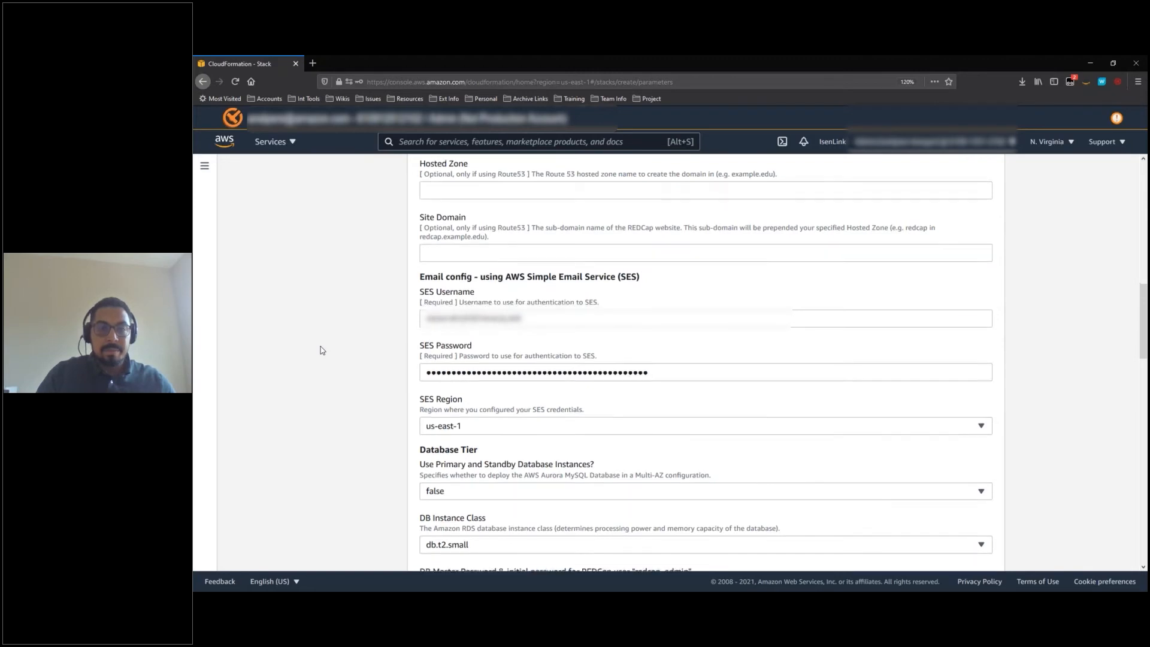
pyautogui.scroll(-3)
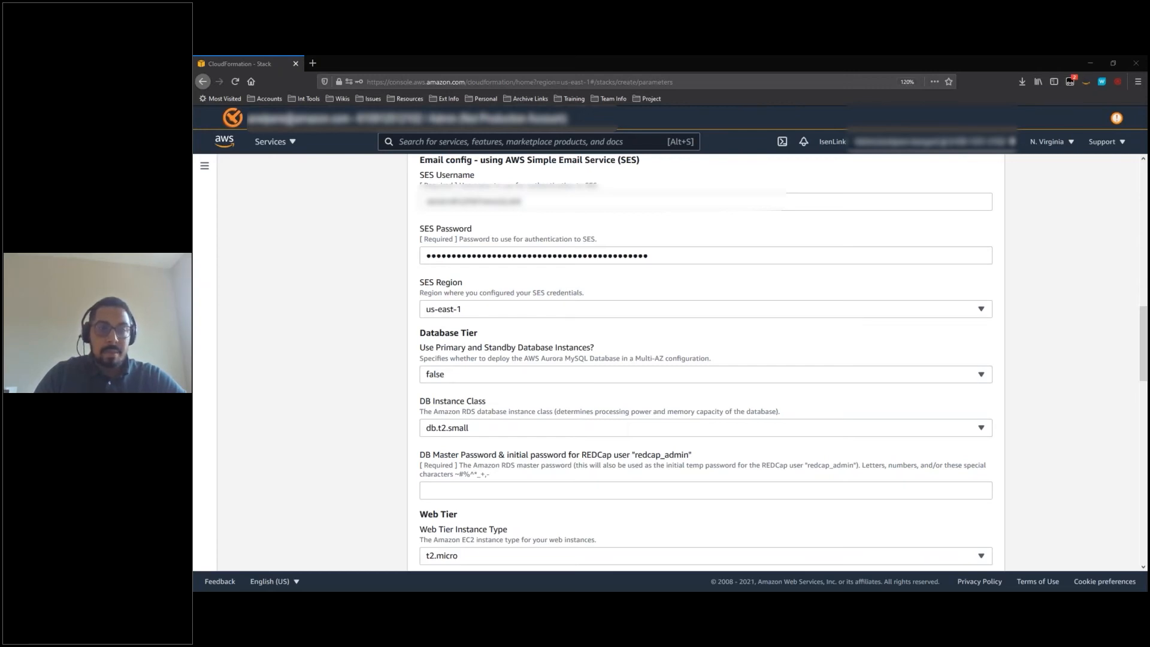
pyautogui.scroll(-3)
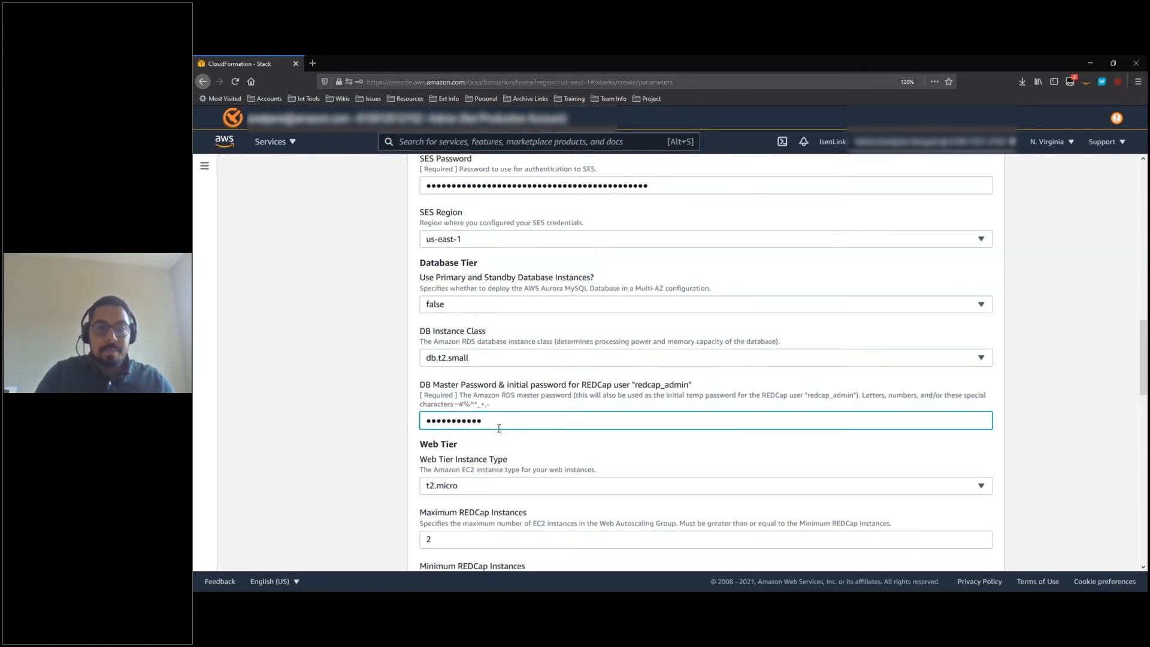
pyautogui.scroll(-3)
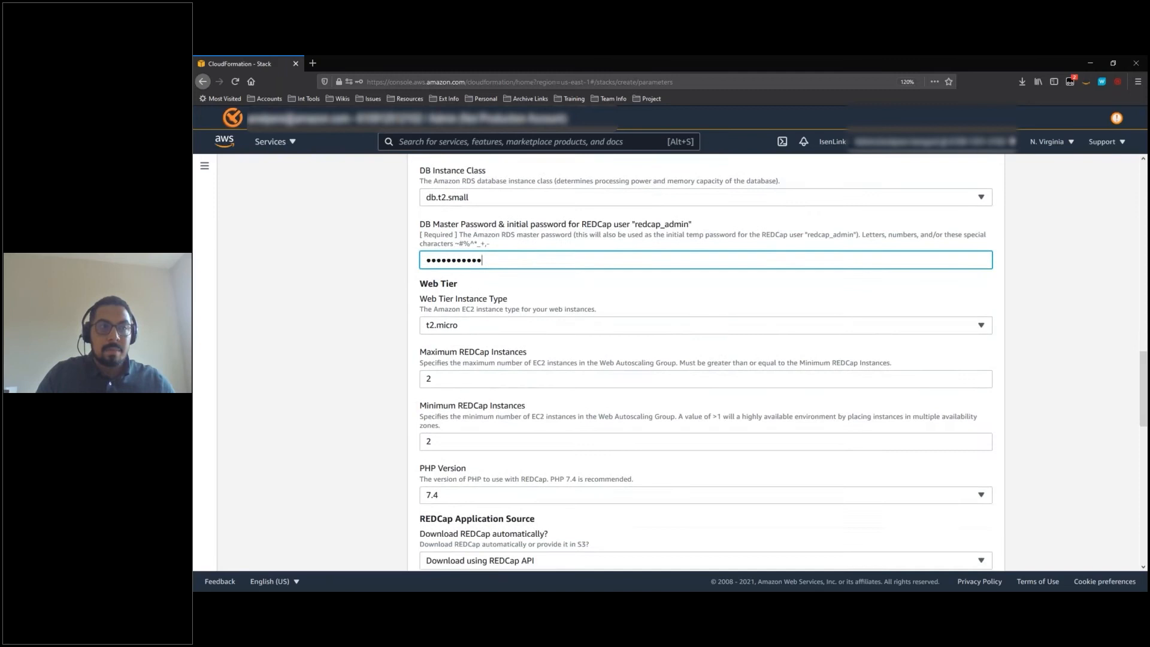
pyautogui.scroll(-3)
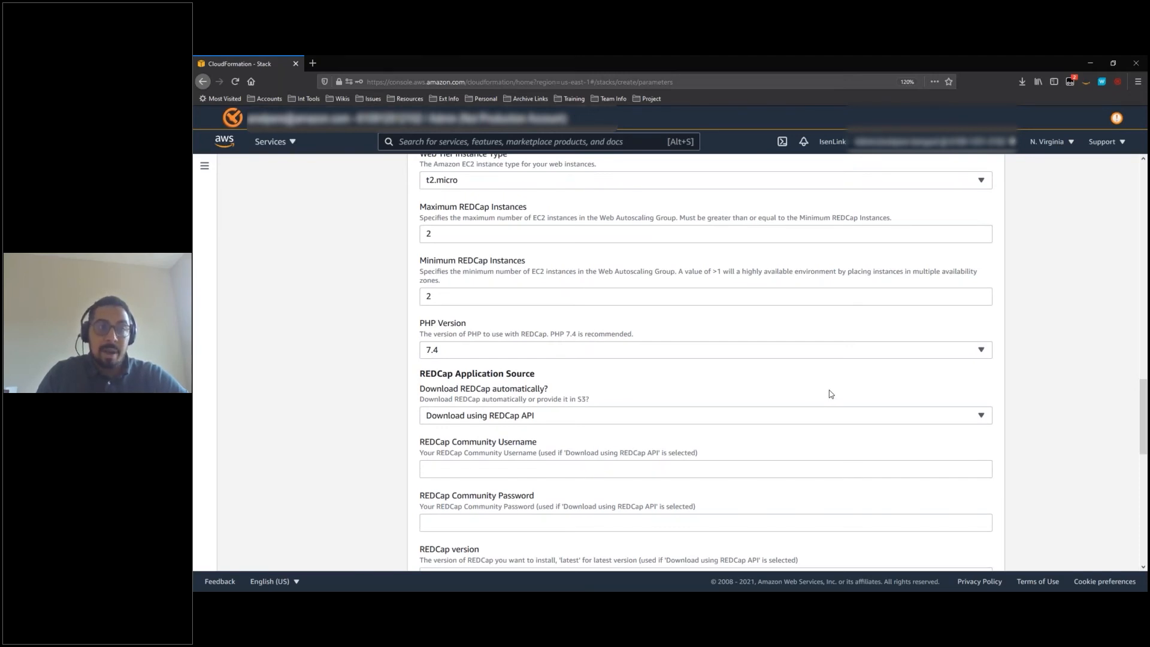
pyautogui.moveTo(853, 388)
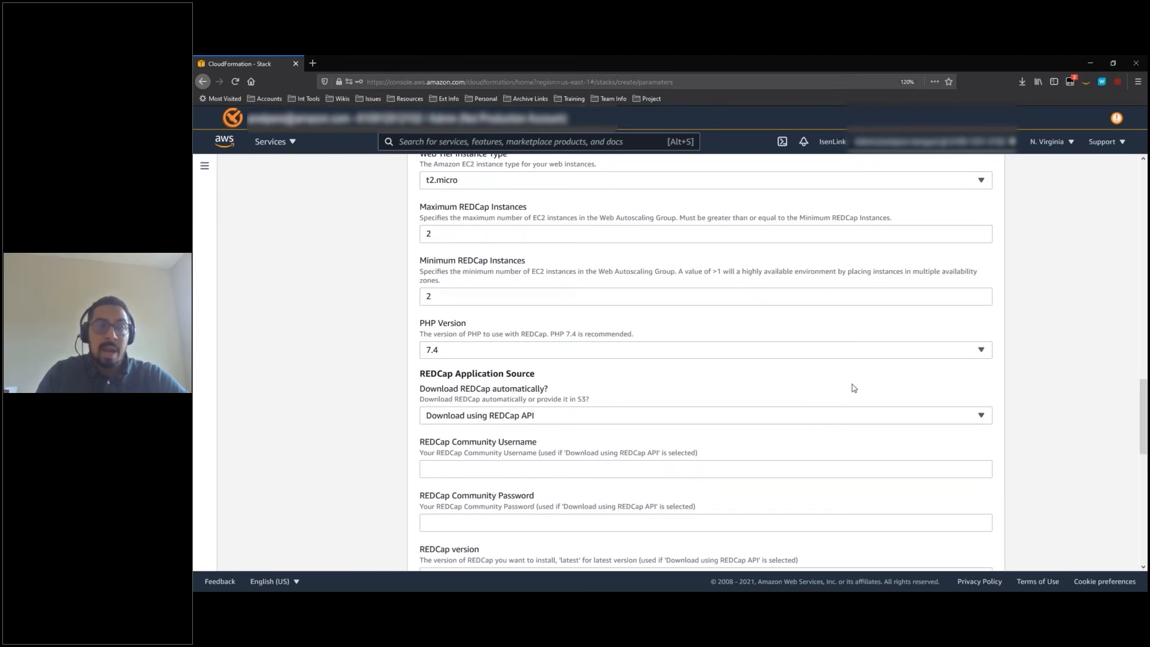
pyautogui.moveTo(867, 383)
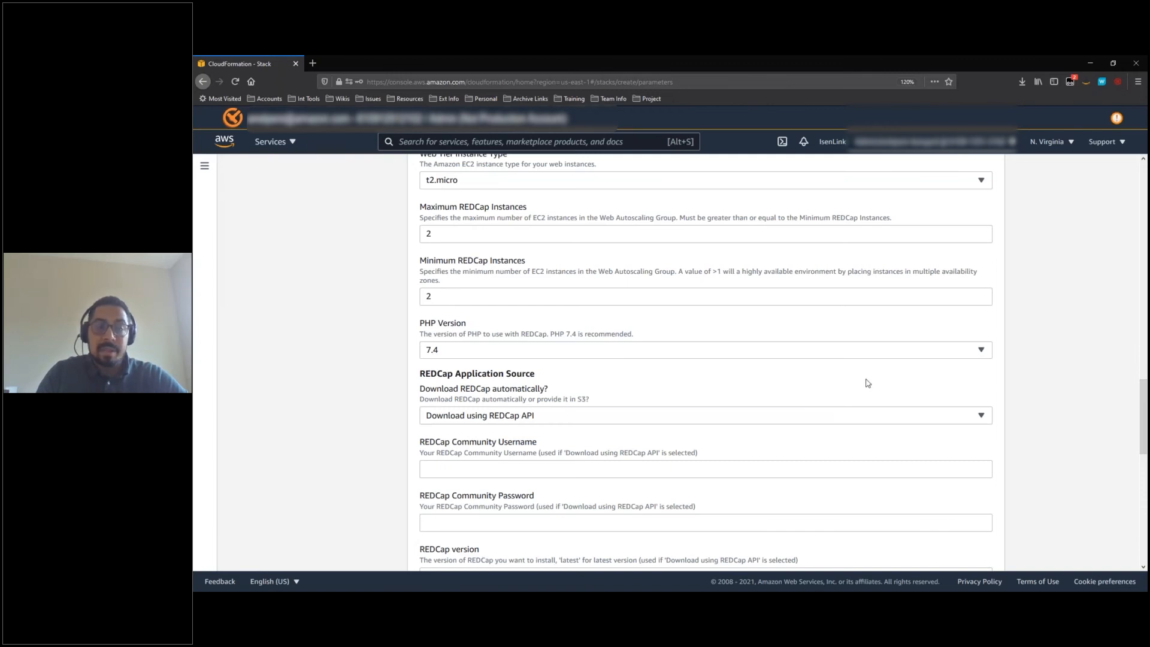
# - Set REDCap source to Provide in S3 with key redcap10.2.3.zip and continue
pyautogui.click(703, 415)
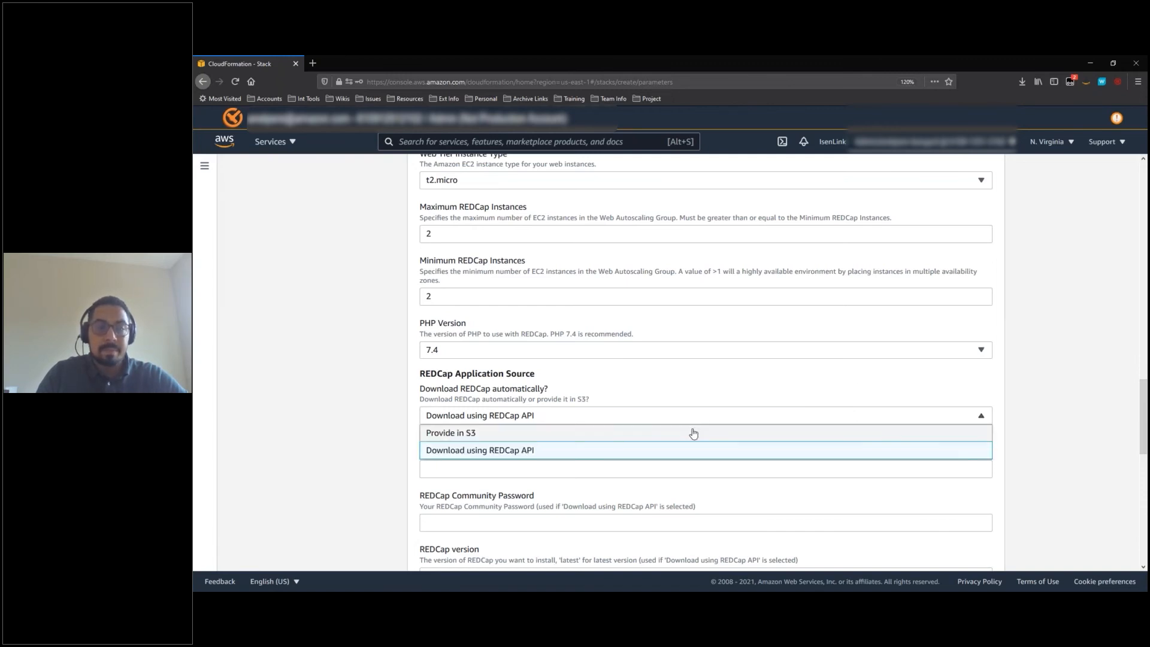
pyautogui.click(450, 432)
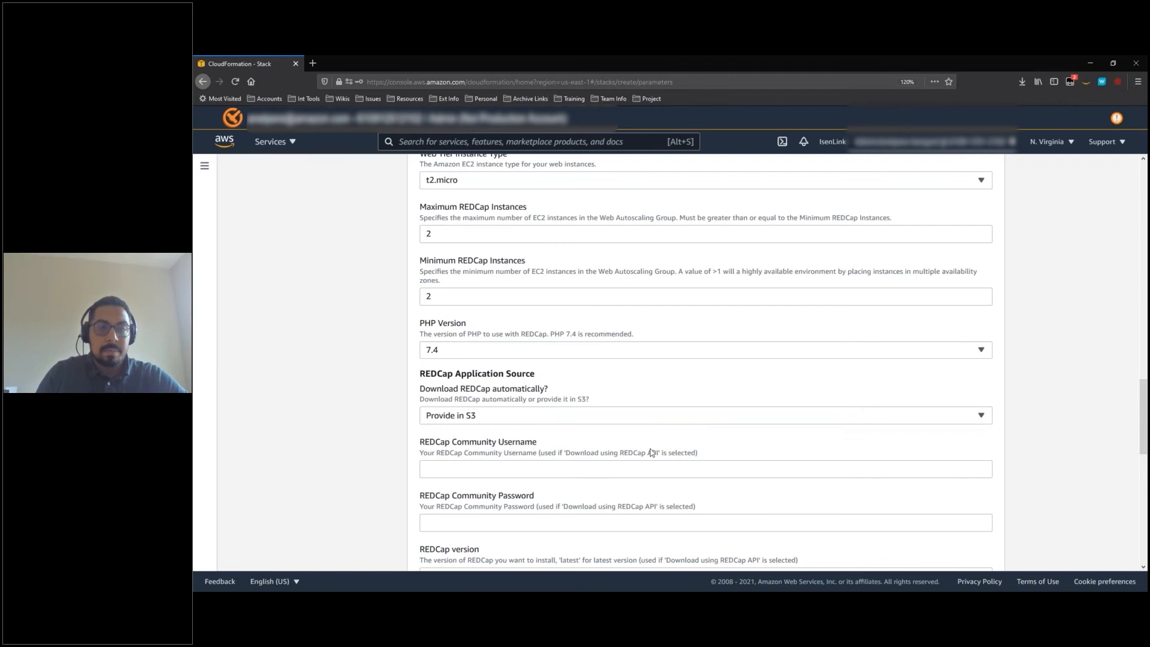
pyautogui.scroll(-3)
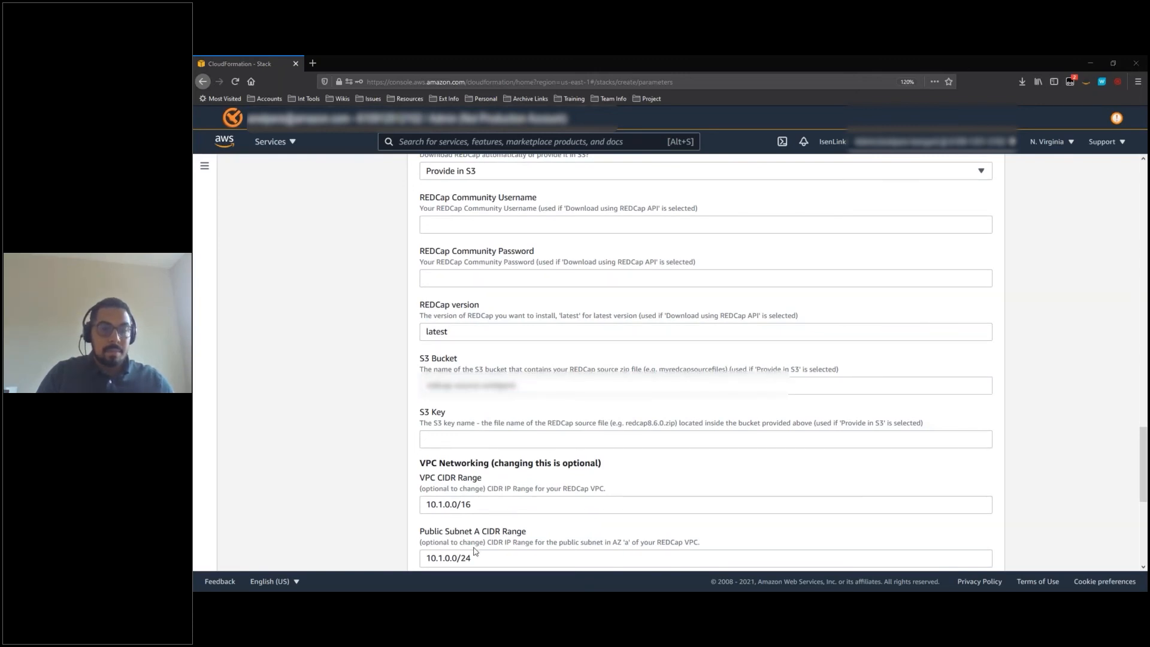
pyautogui.write('redcap10.2.3.zip')
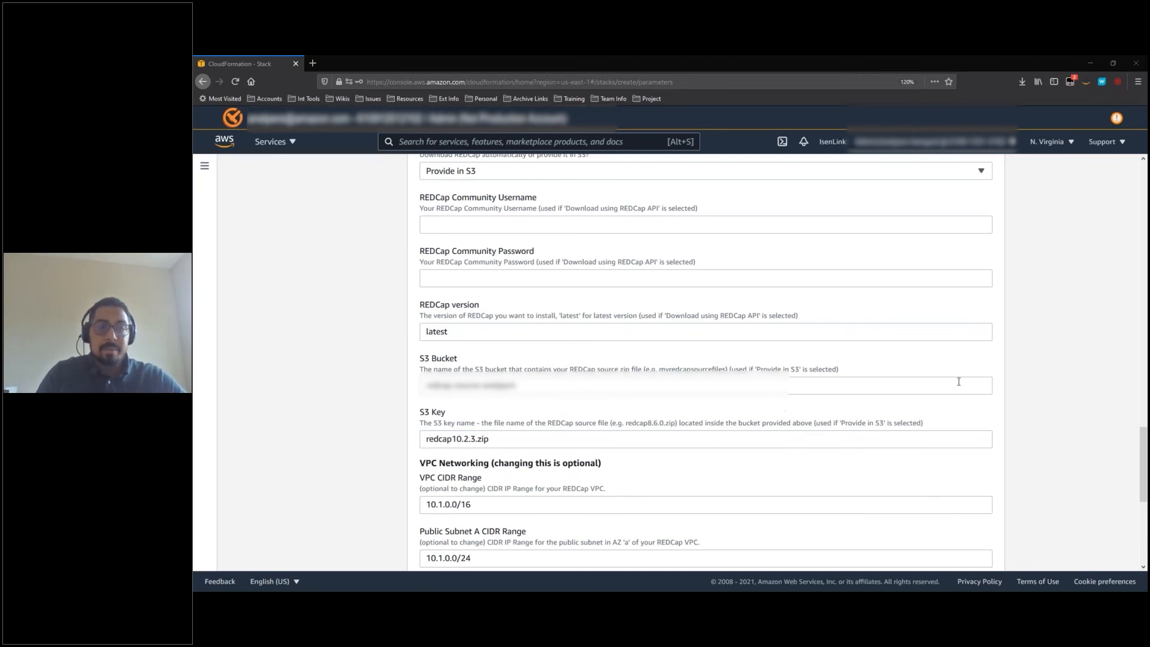
pyautogui.moveTo(969, 360)
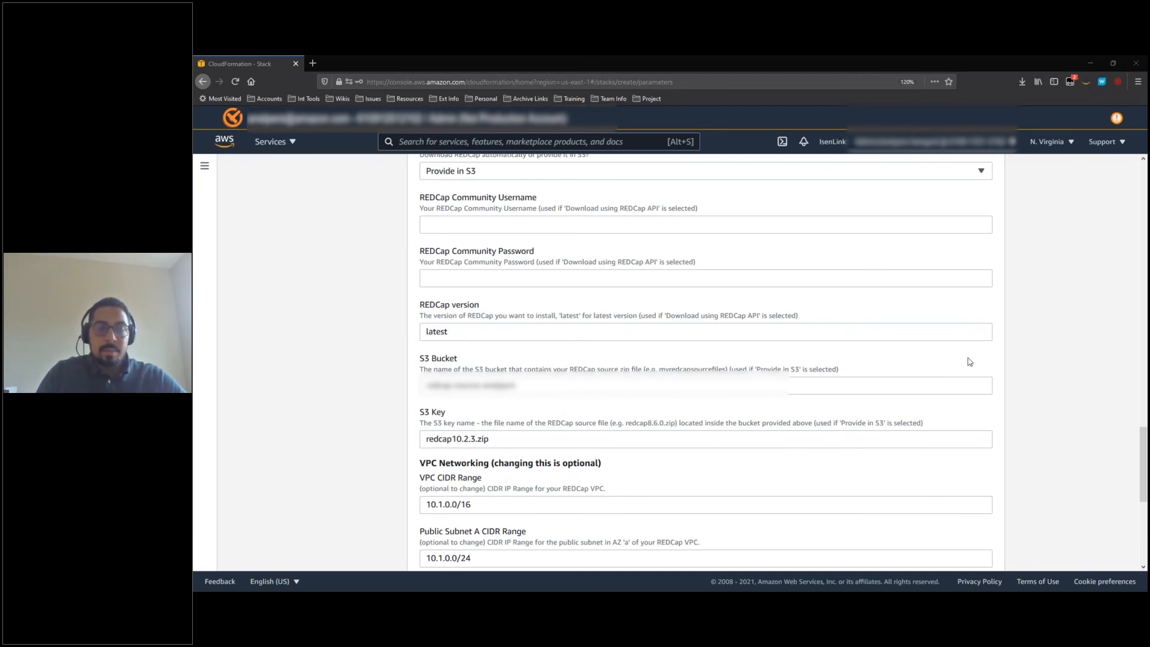
pyautogui.scroll(-3)
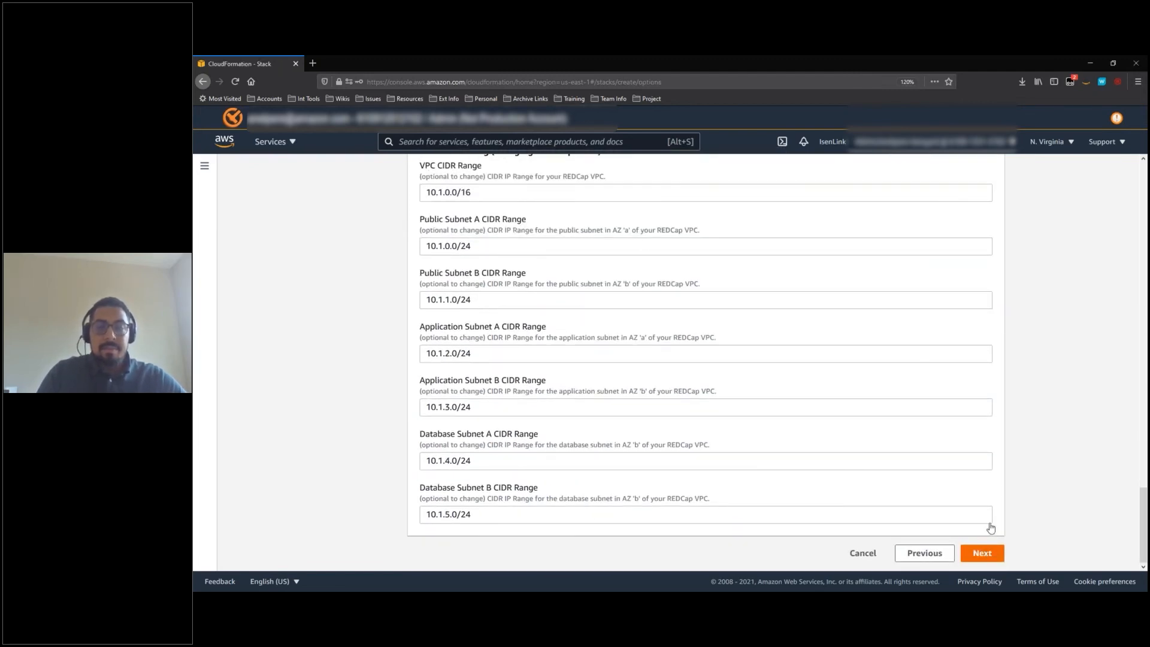
pyautogui.click(981, 553)
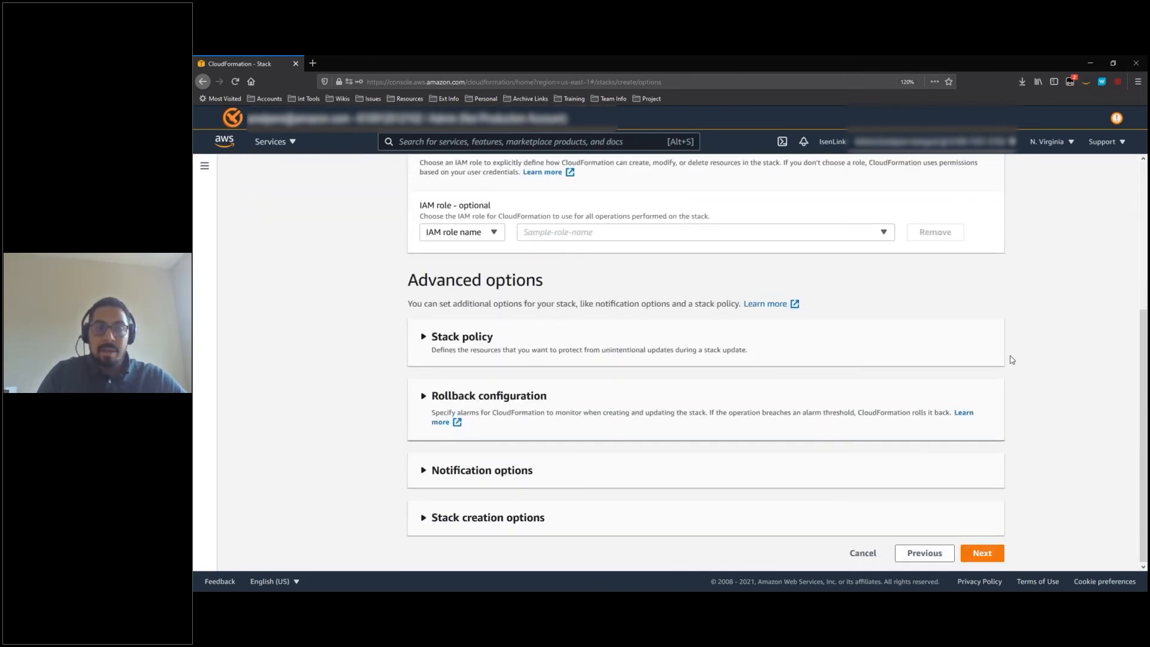
# - Tick the IAM and CAPABILITY_AUTO_EXPAND acknowledgements on review and create the stack
pyautogui.click(981, 552)
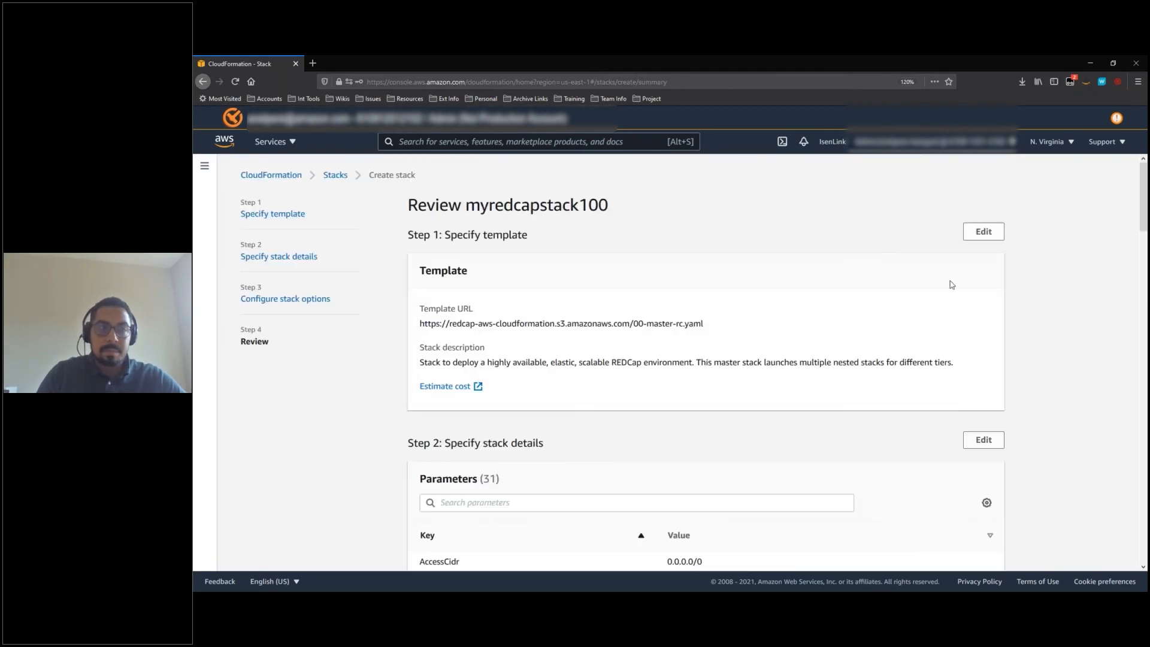
pyautogui.moveTo(960, 202)
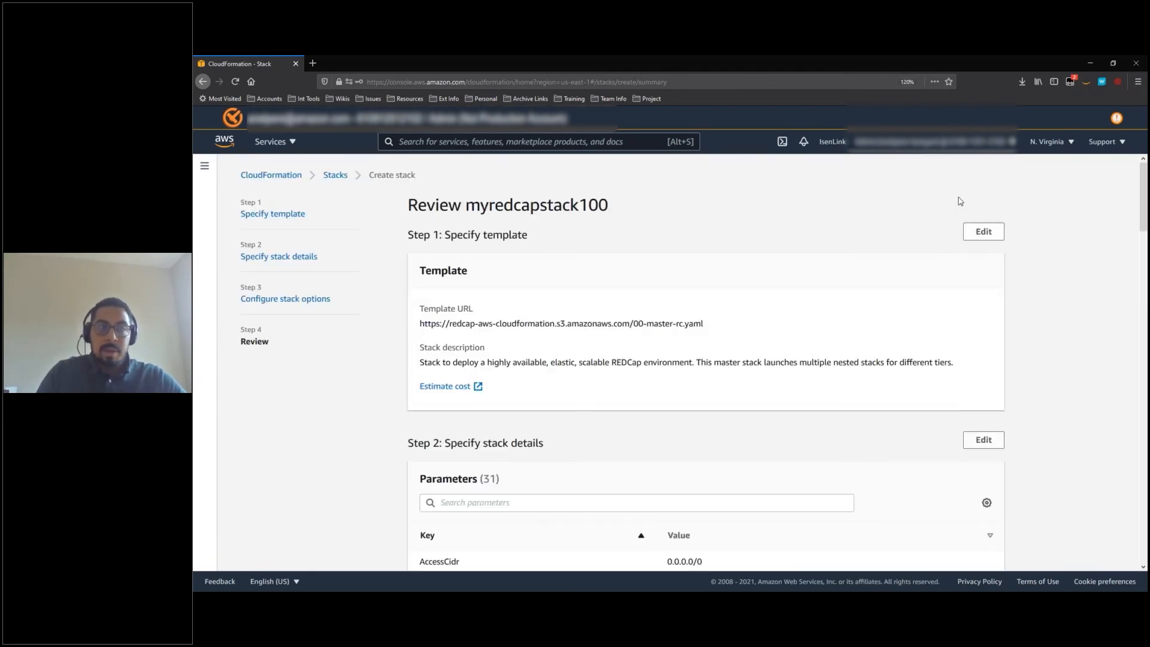
pyautogui.scroll(-3)
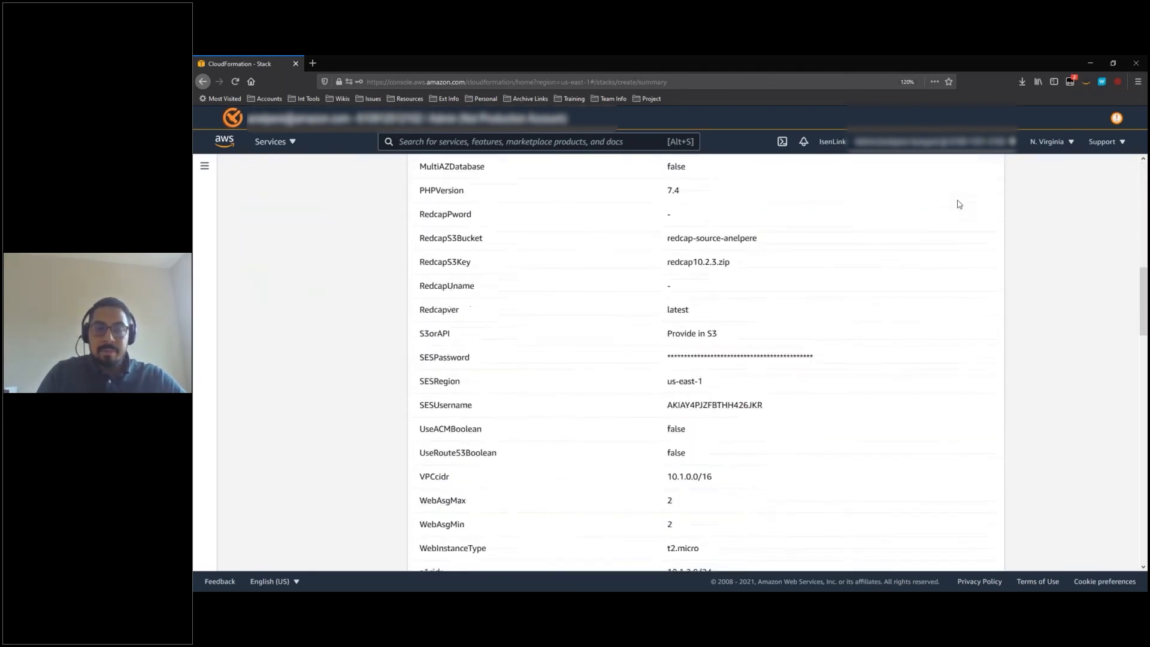
pyautogui.scroll(-3)
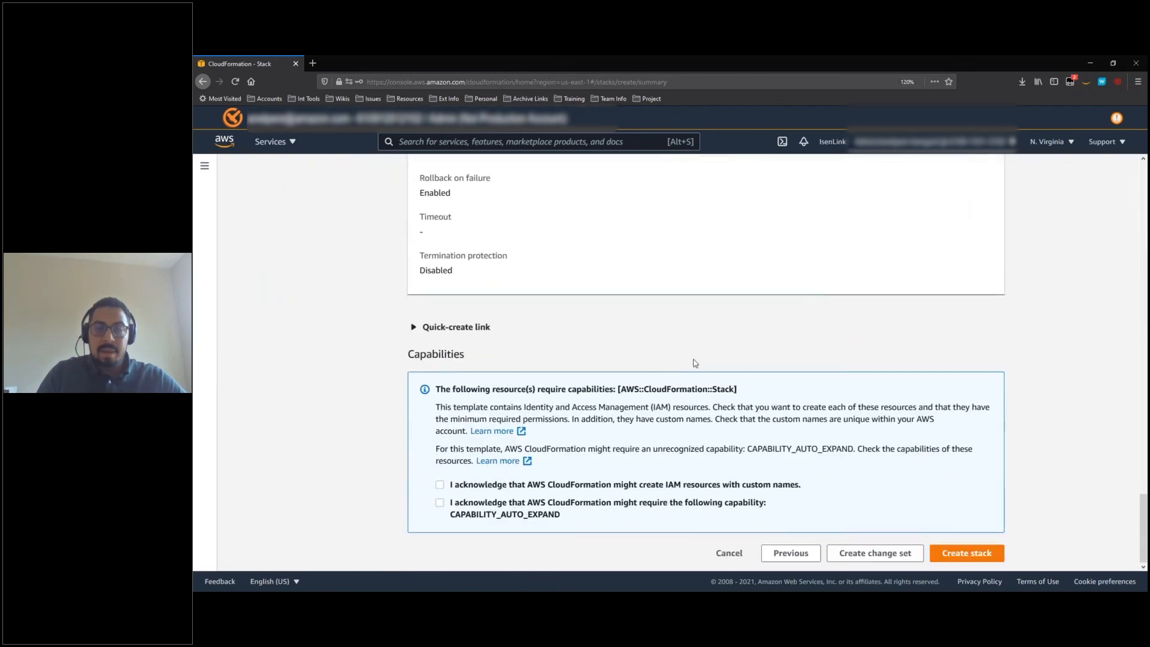
pyautogui.click(440, 485)
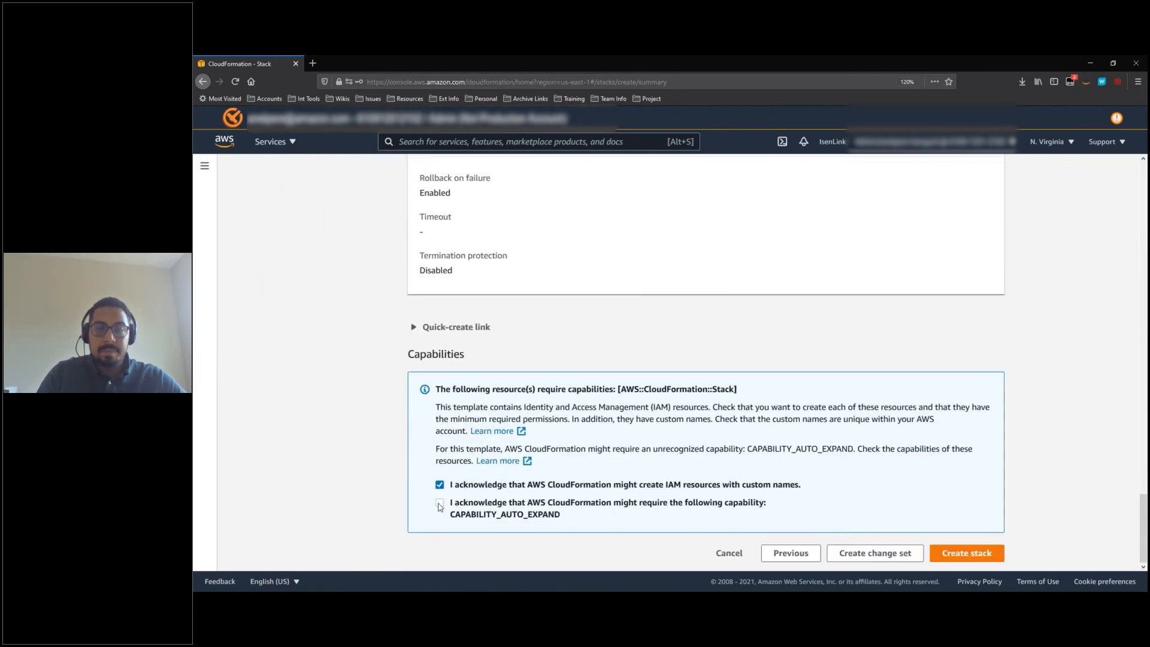
pyautogui.click(439, 506)
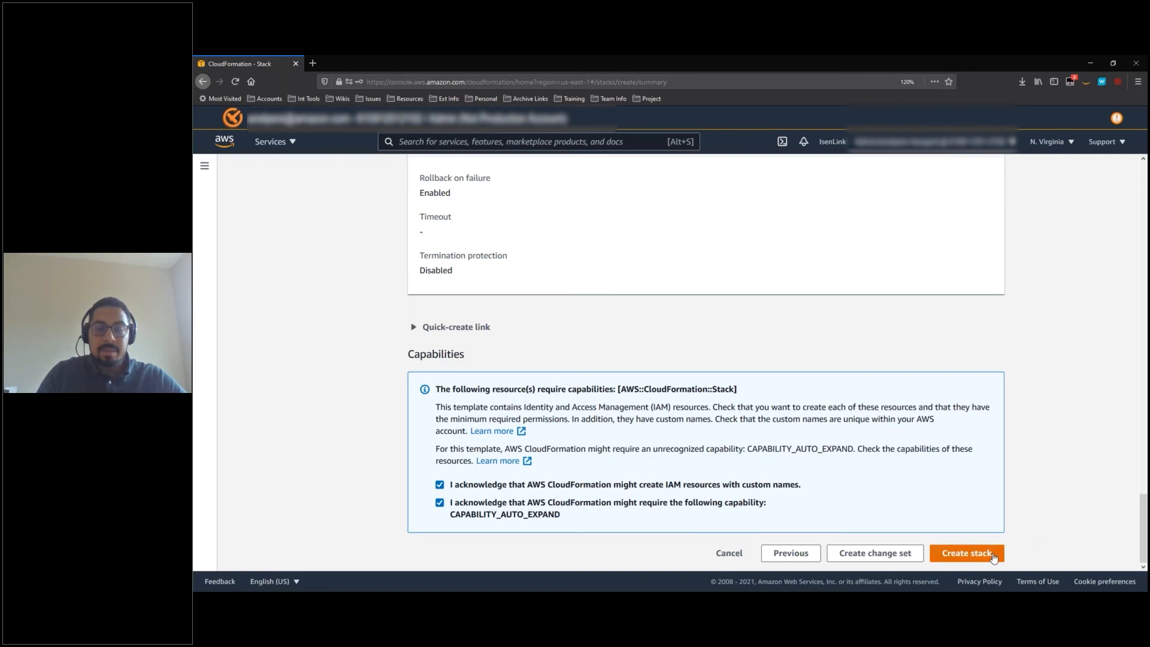
pyautogui.click(967, 553)
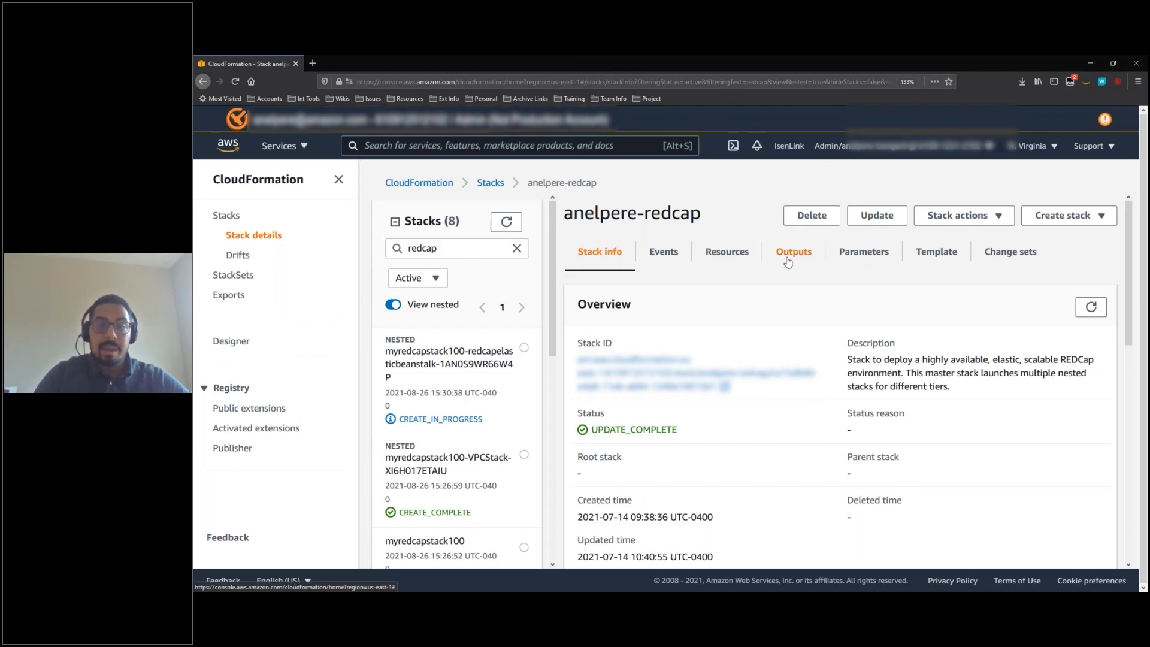
# - Open the stack's Outputs and follow the REDCapURL link
pyautogui.click(793, 252)
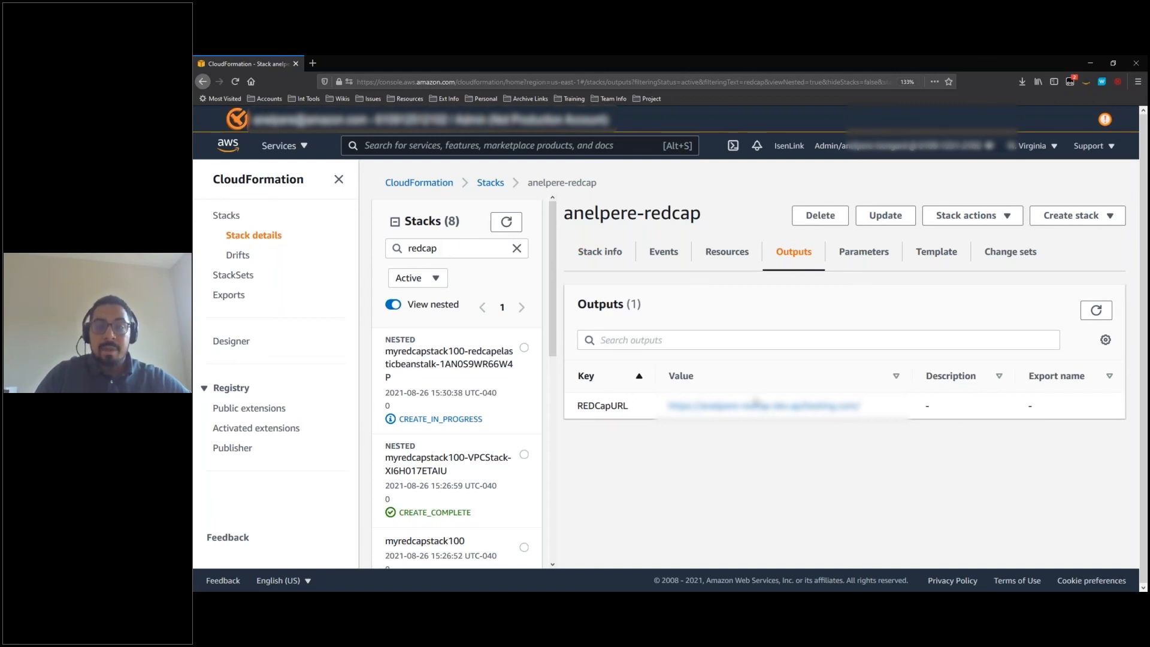
pyautogui.click(762, 405)
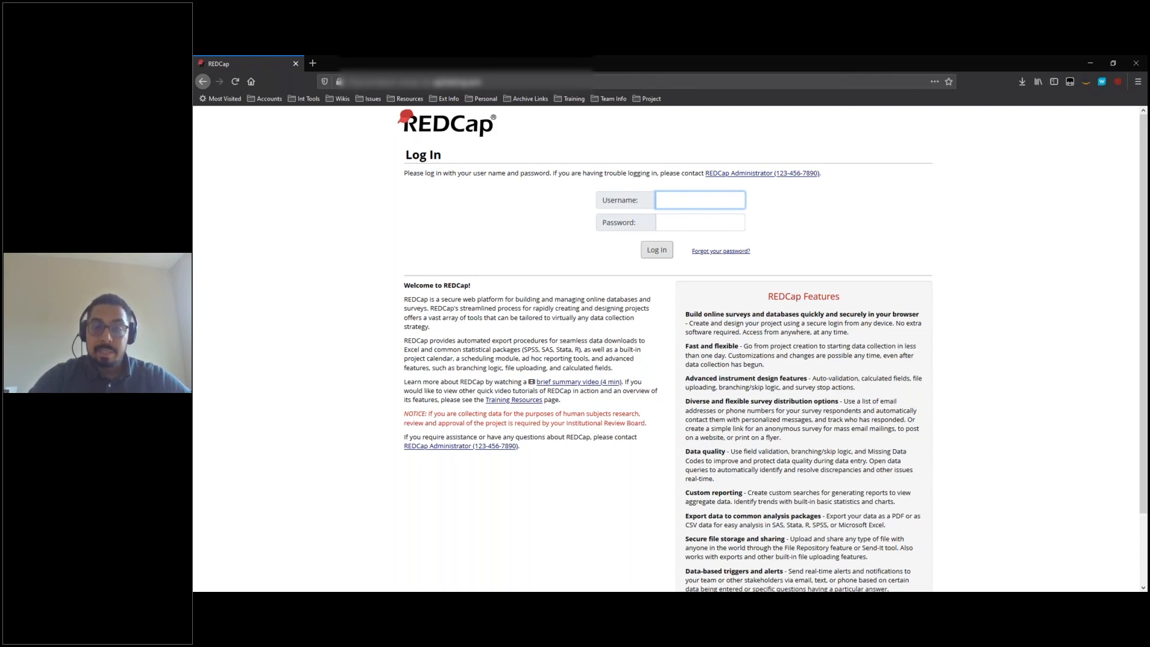
# - Place the cursor in the Username field of the REDCap login page
pyautogui.click(698, 200)
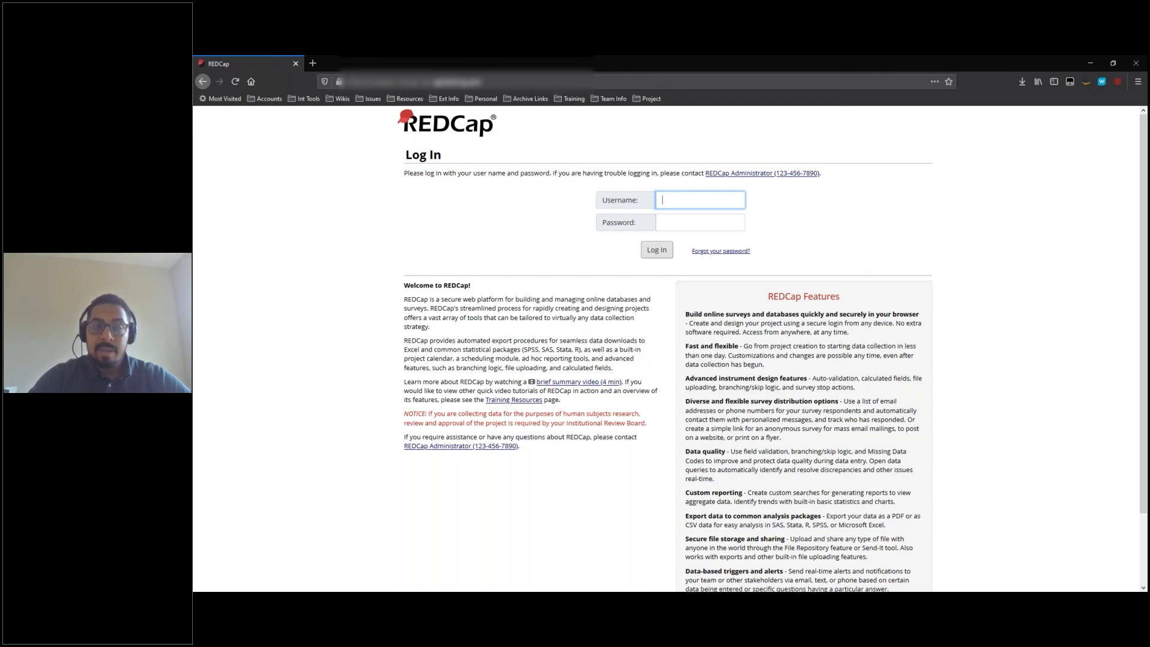